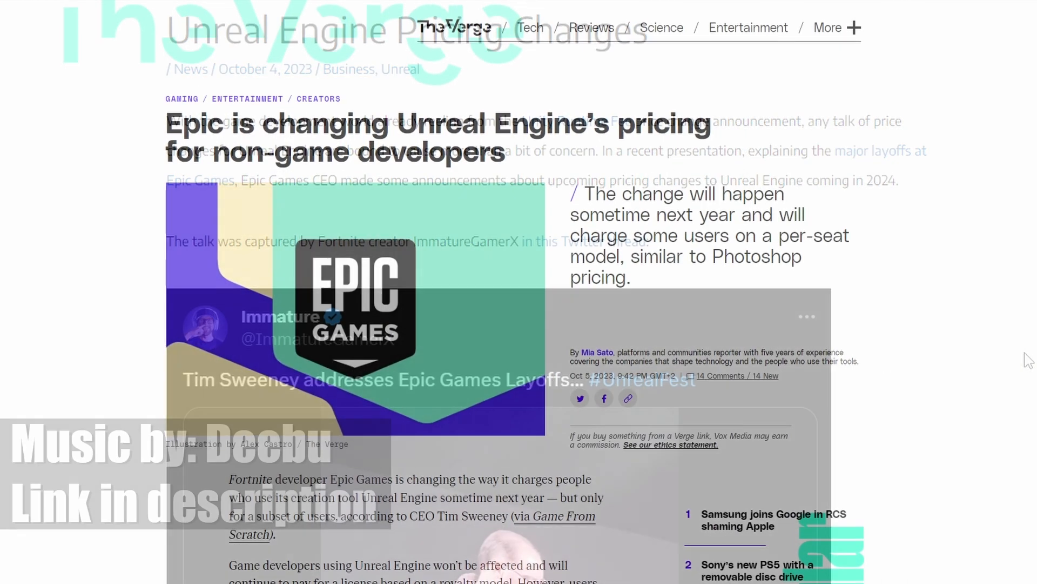
Step: Scroll through The Verge's Unreal Engine per-seat pricing article to the Unity rollout paragraph
scroll(down, 3)
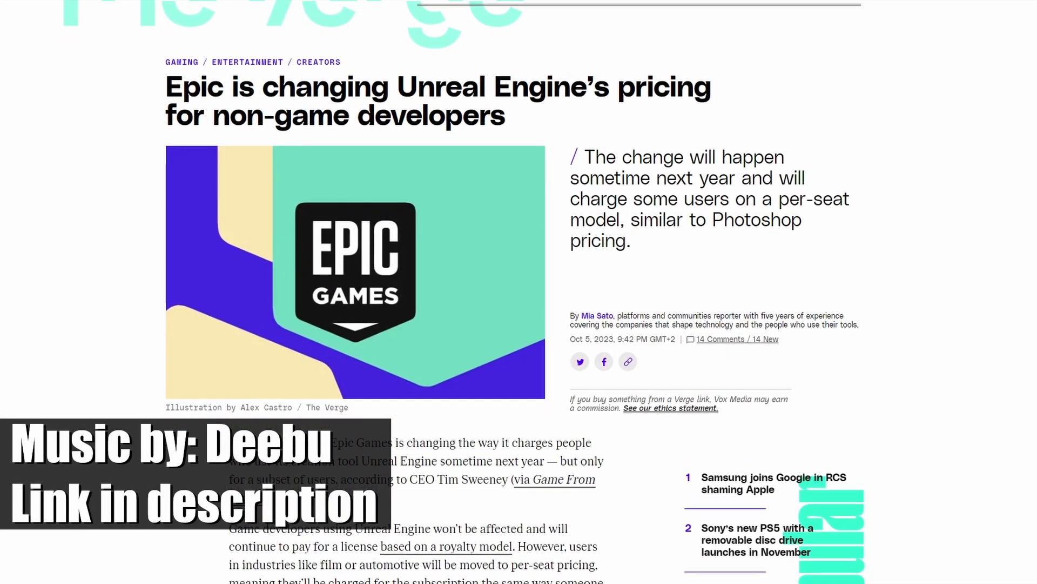
scroll(down, 3)
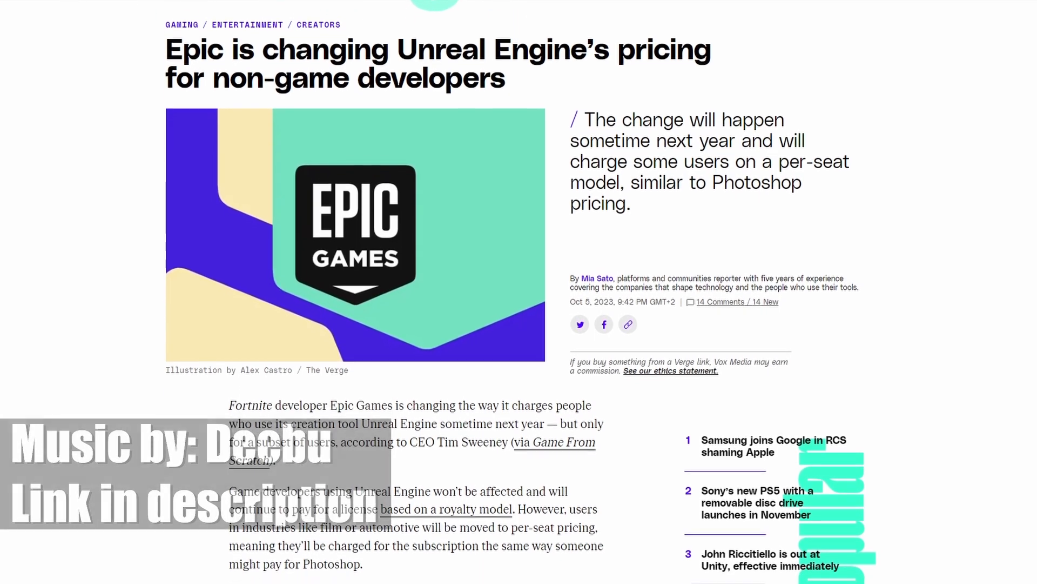
scroll(down, 3)
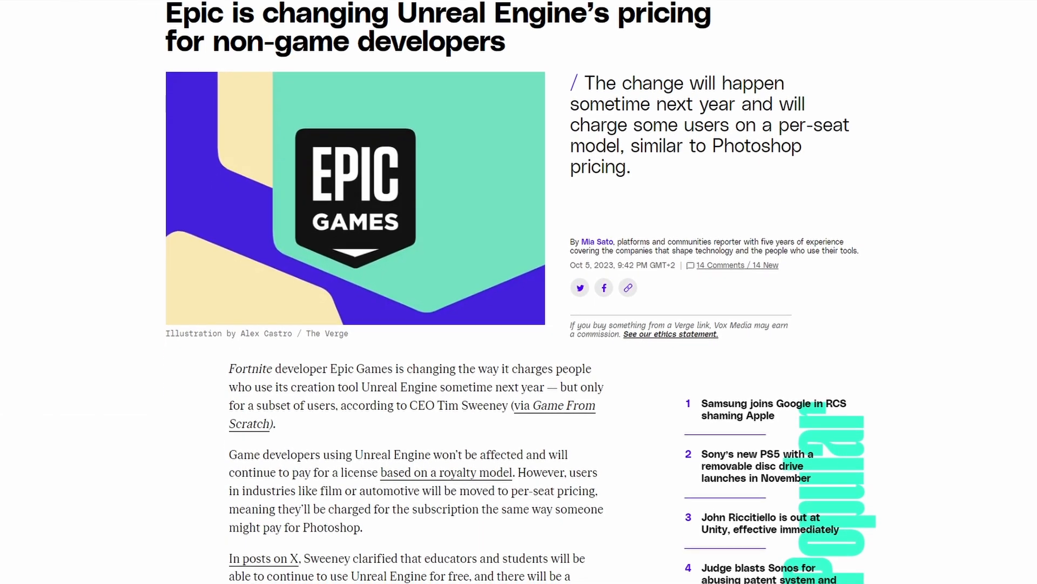
scroll(down, 3)
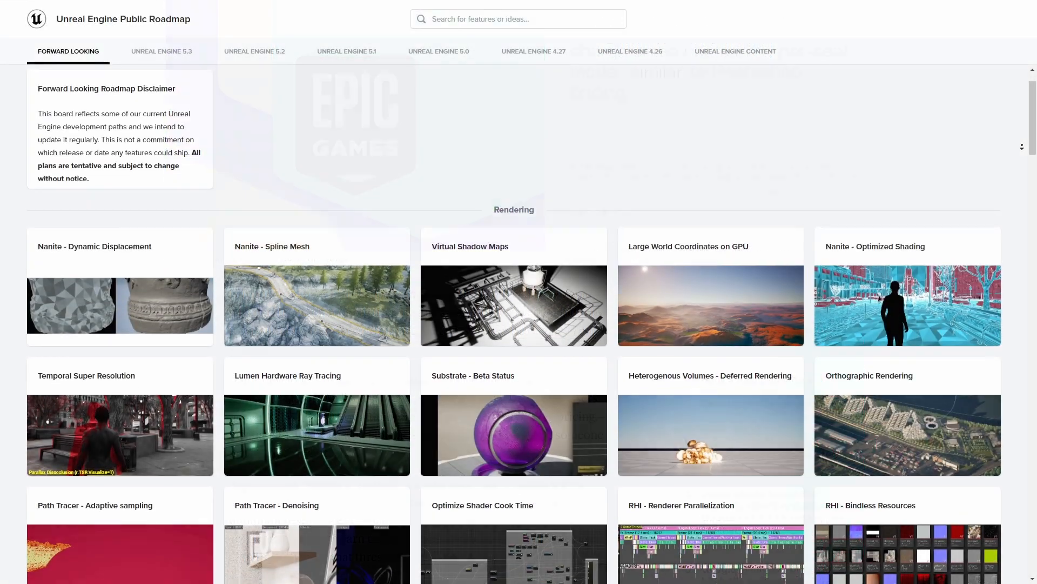
scroll(down, 3)
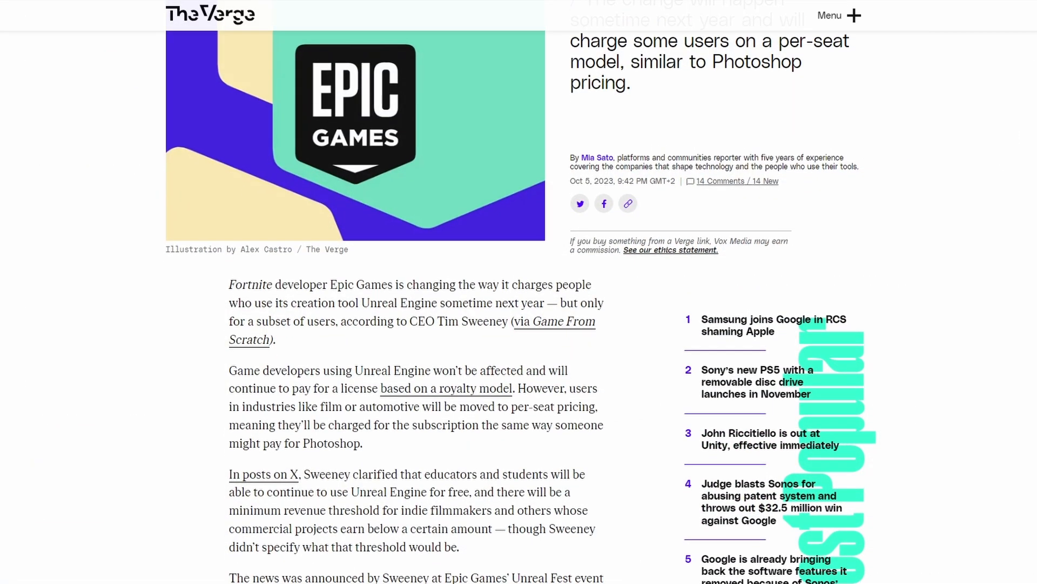
scroll(down, 3)
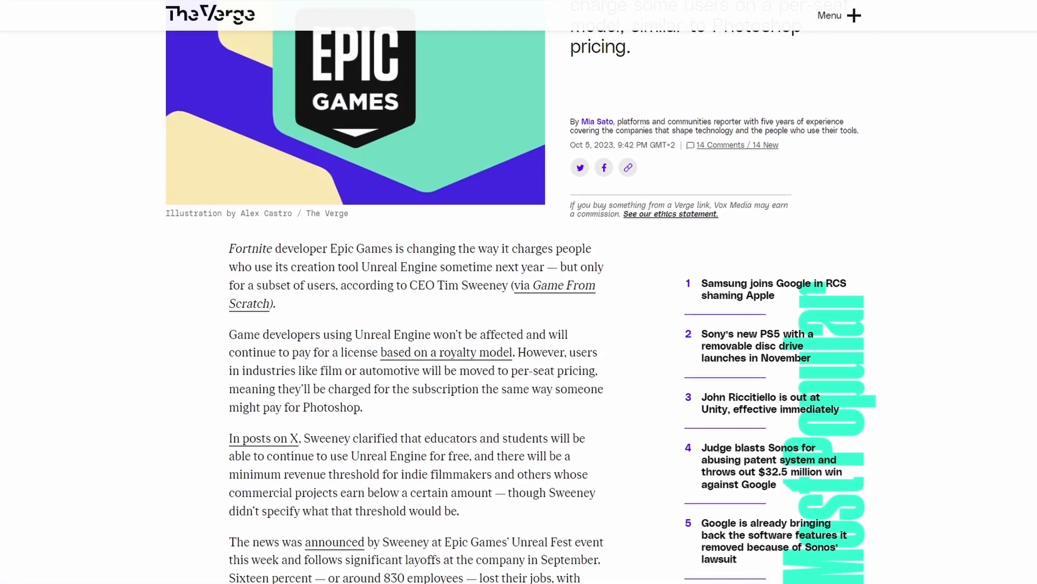
scroll(down, 3)
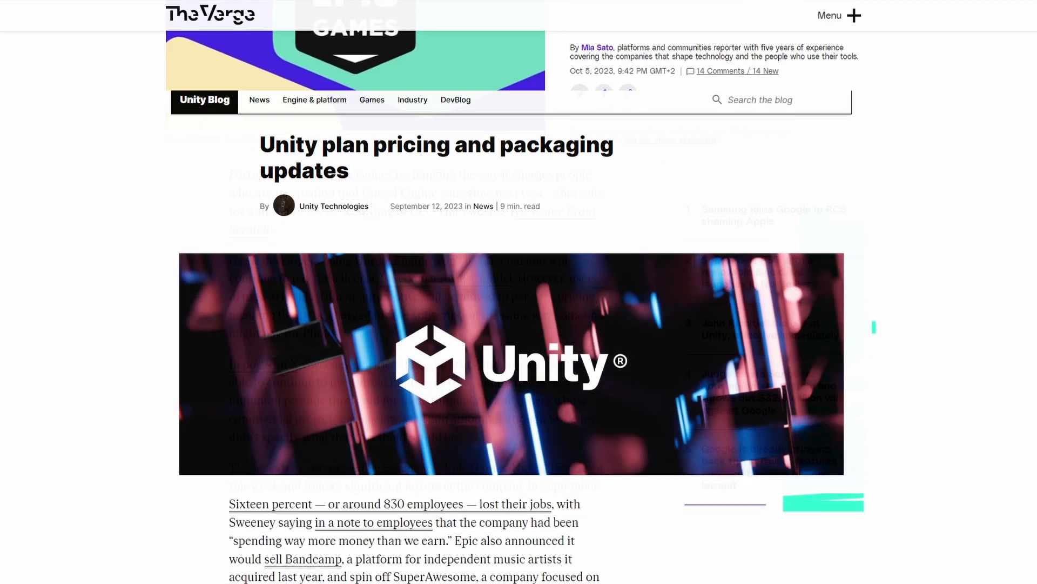
scroll(down, 3)
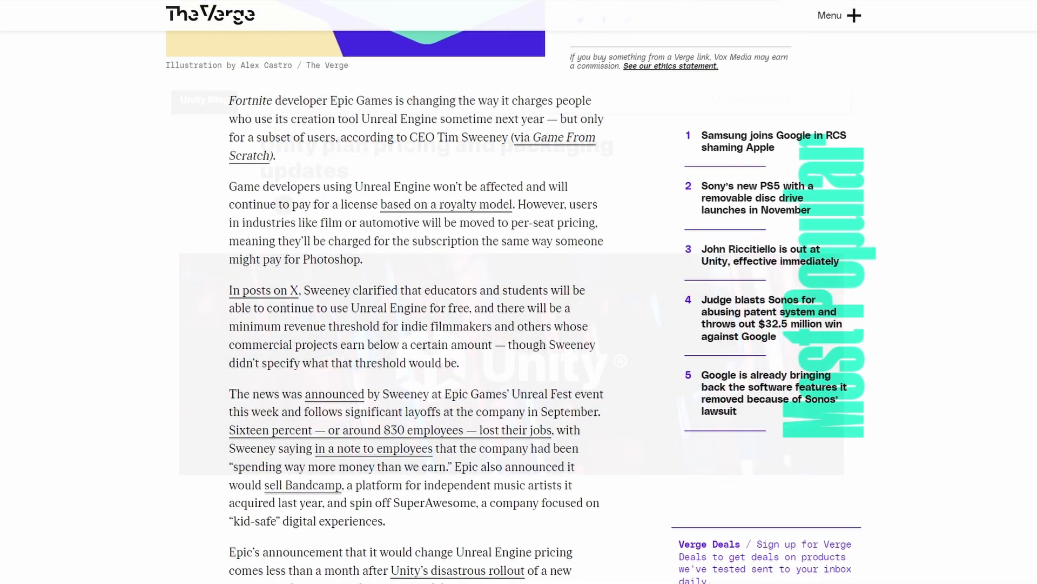
scroll(down, 3)
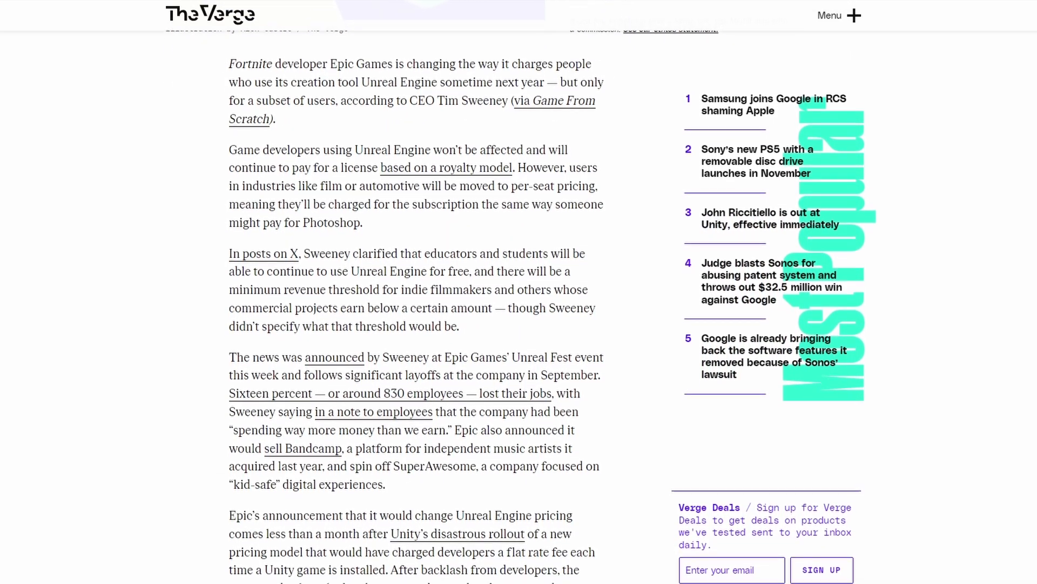
scroll(down, 3)
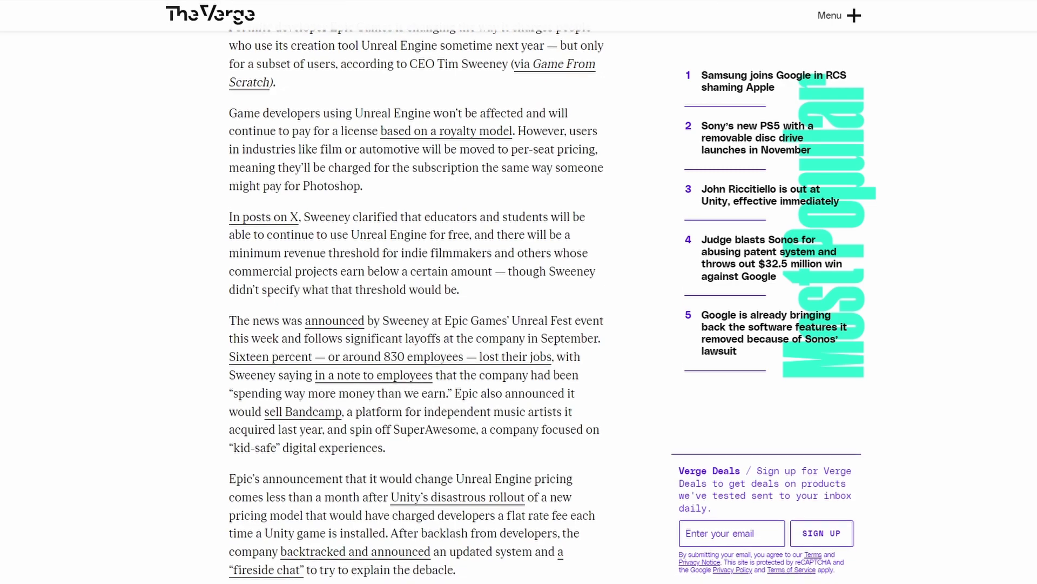
scroll(down, 3)
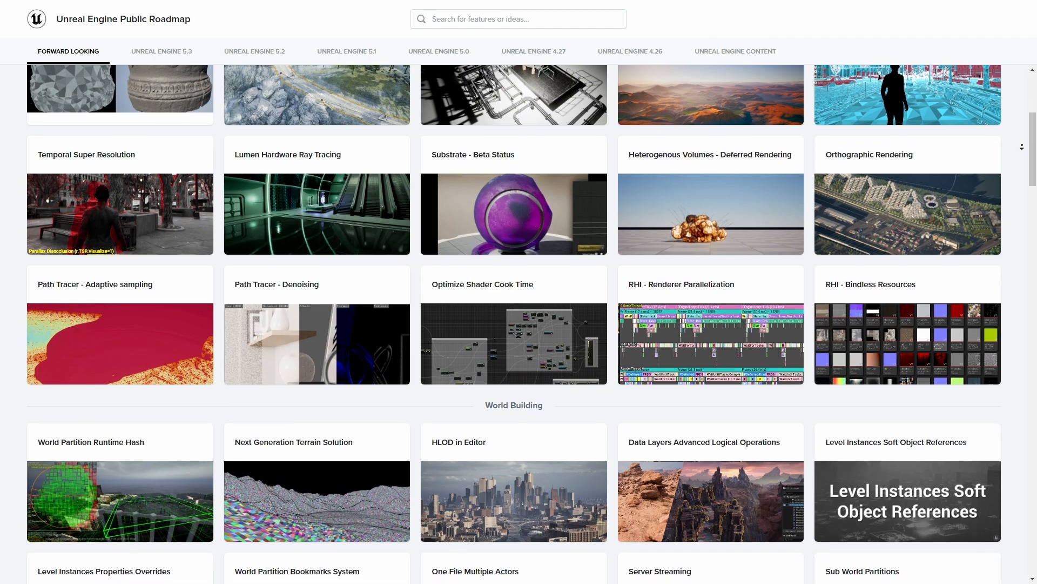
Step: Scroll the Forward Looking roadmap past the Rendering cards to World Building
scroll(down, 3)
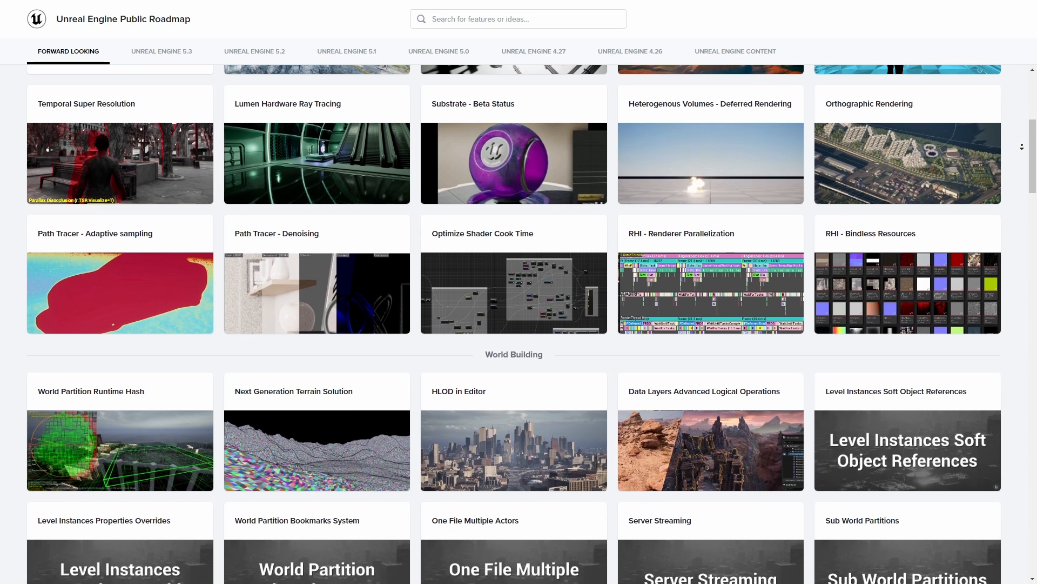
scroll(down, 3)
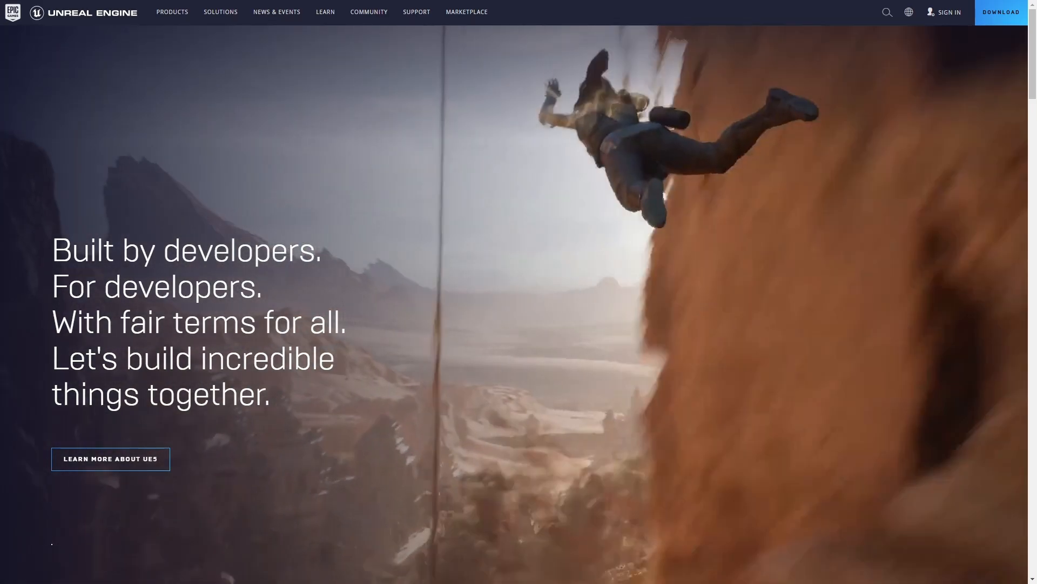
Step: Go to the Film & Television industry page from the Unreal Engine homepage
click(221, 12)
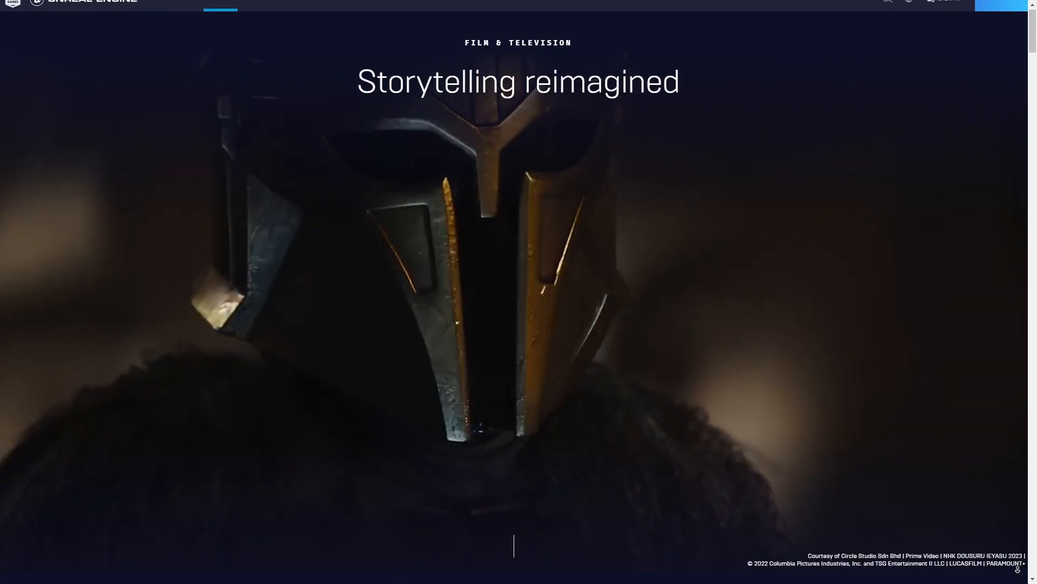
Step: Scroll the Film & Television page past its intro to the 01 Hot & Happening article cards
scroll(down, 3)
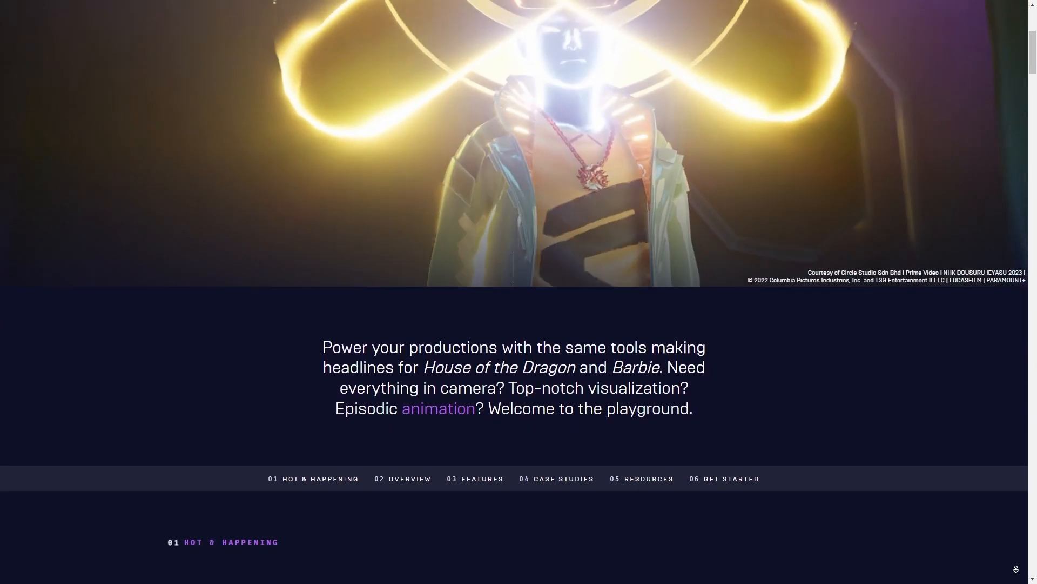
scroll(down, 3)
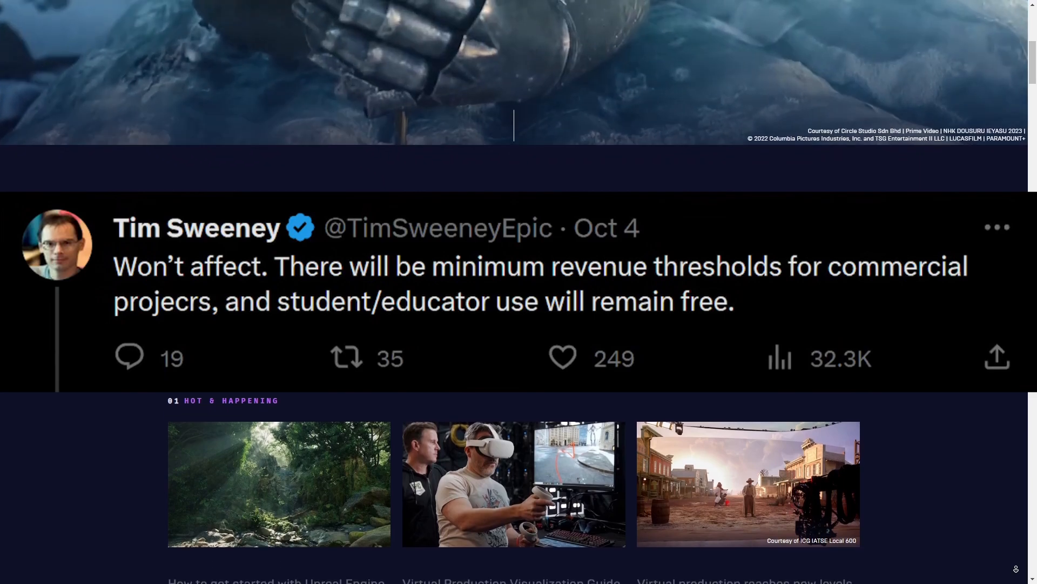
scroll(down, 3)
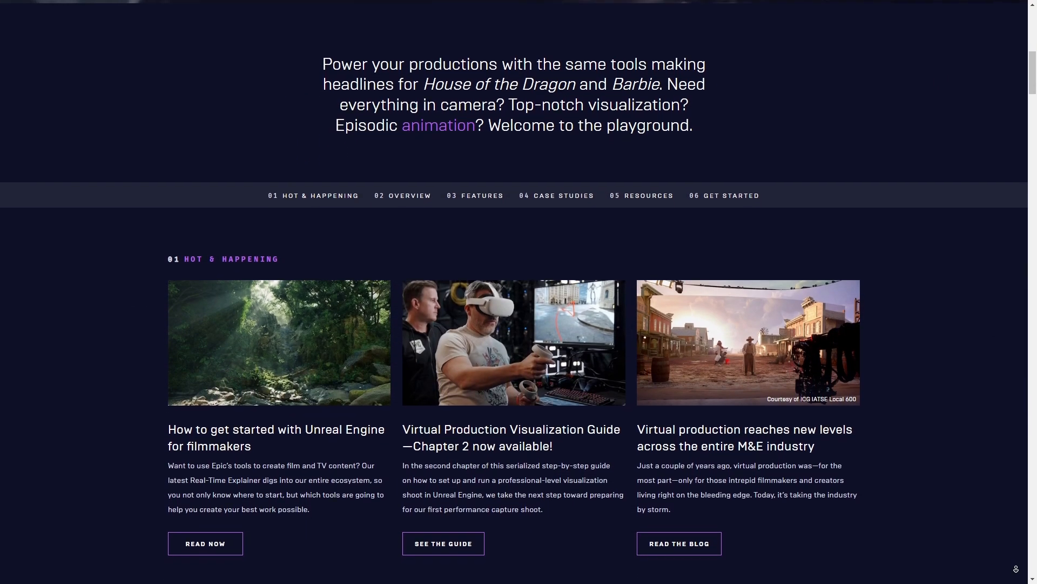
scroll(down, 3)
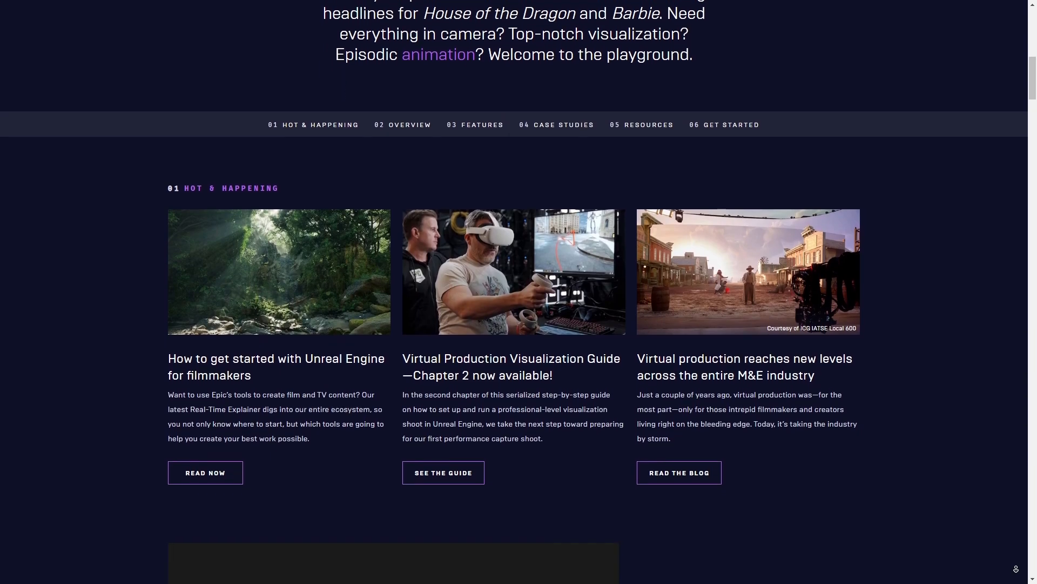
scroll(down, 3)
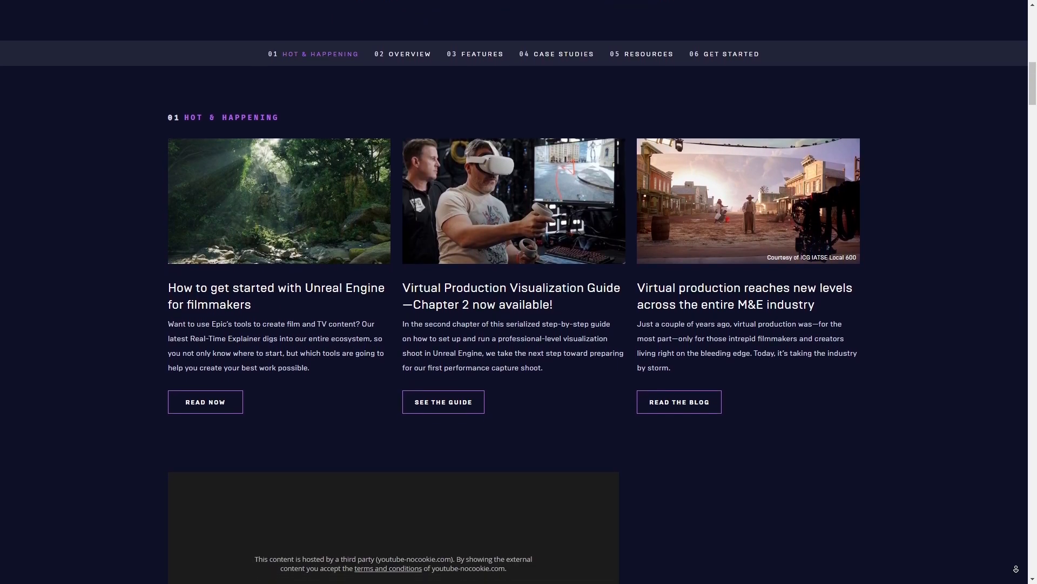
scroll(down, 3)
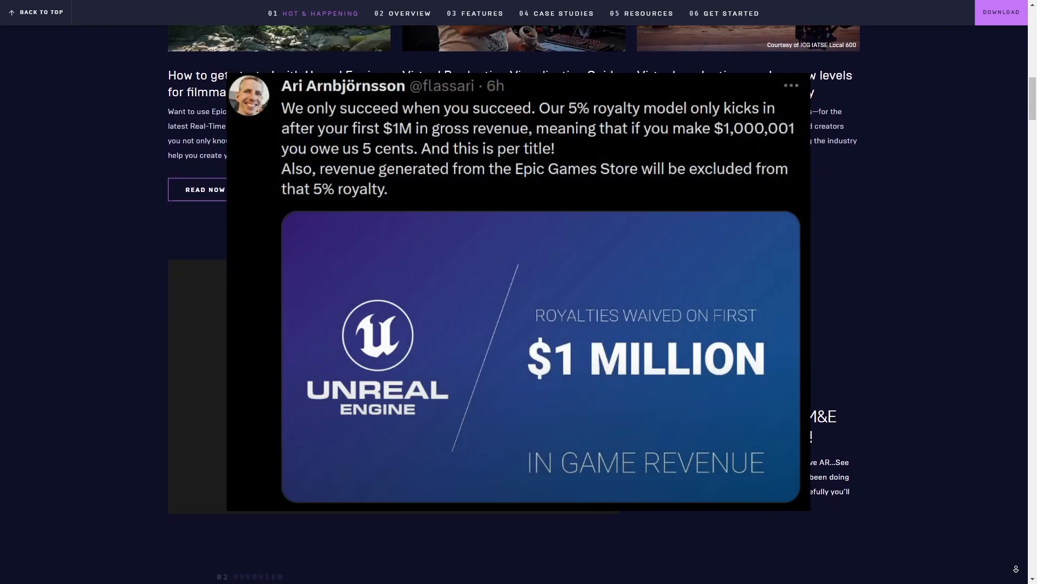
Step: Scroll down through the 02 Overview stories on the Film & Television page
scroll(down, 3)
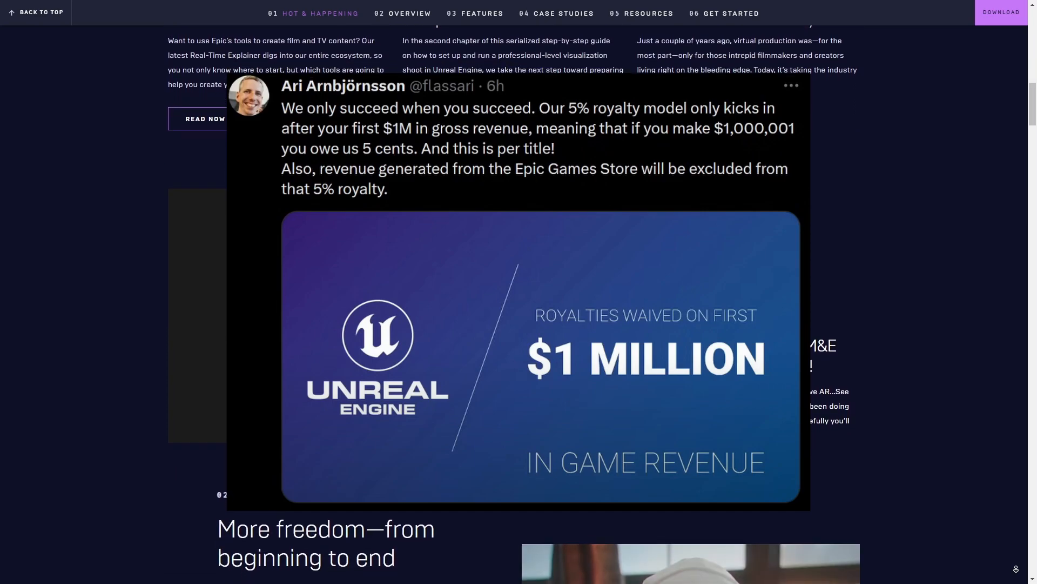
scroll(down, 3)
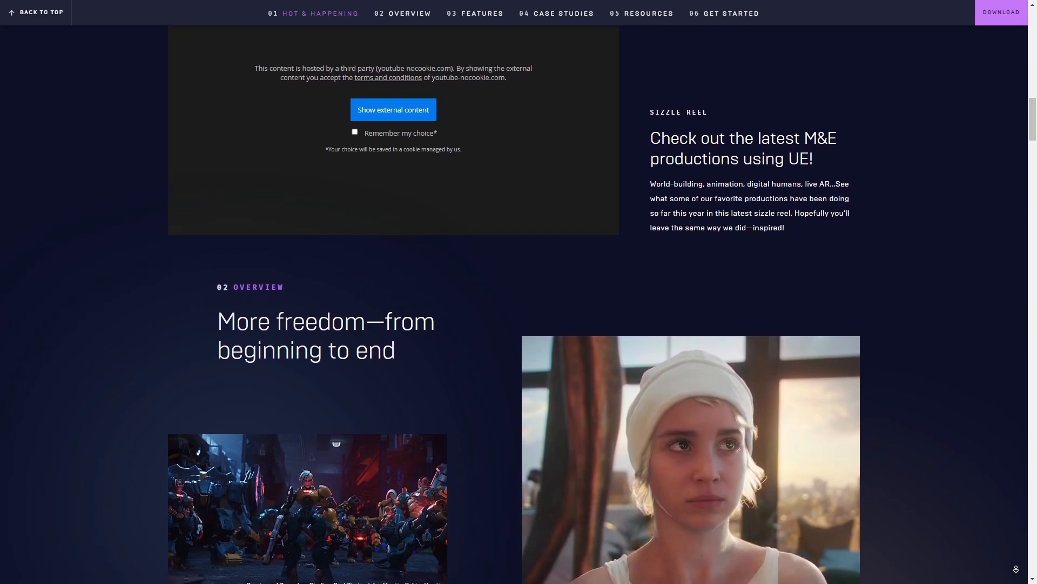
scroll(down, 3)
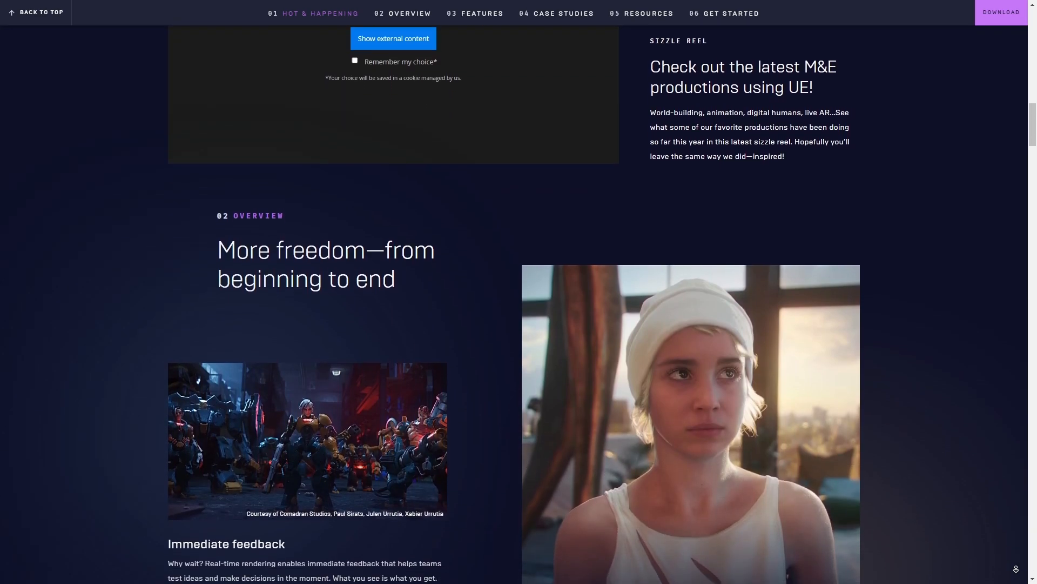
scroll(down, 3)
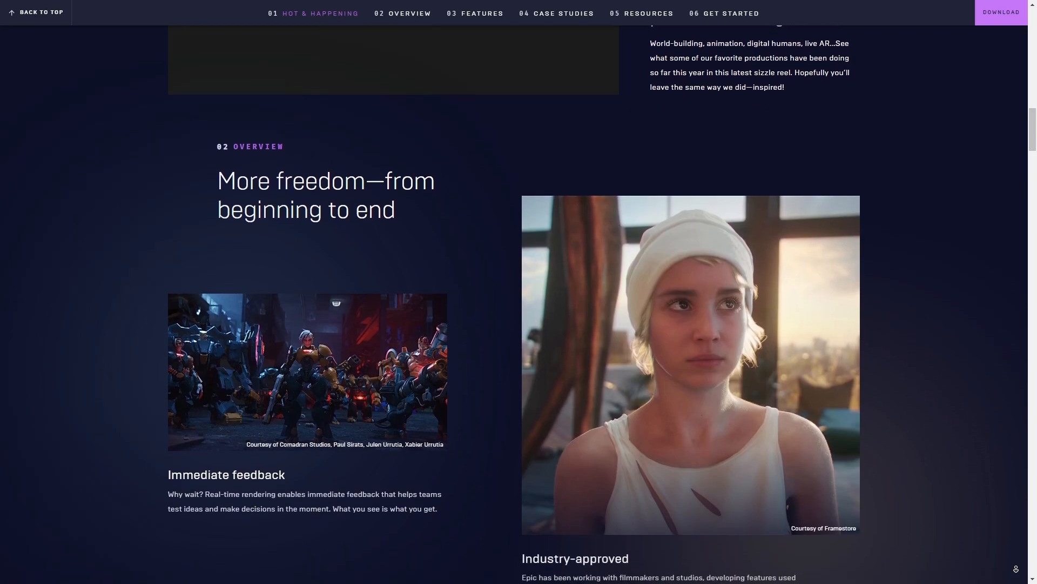
scroll(down, 3)
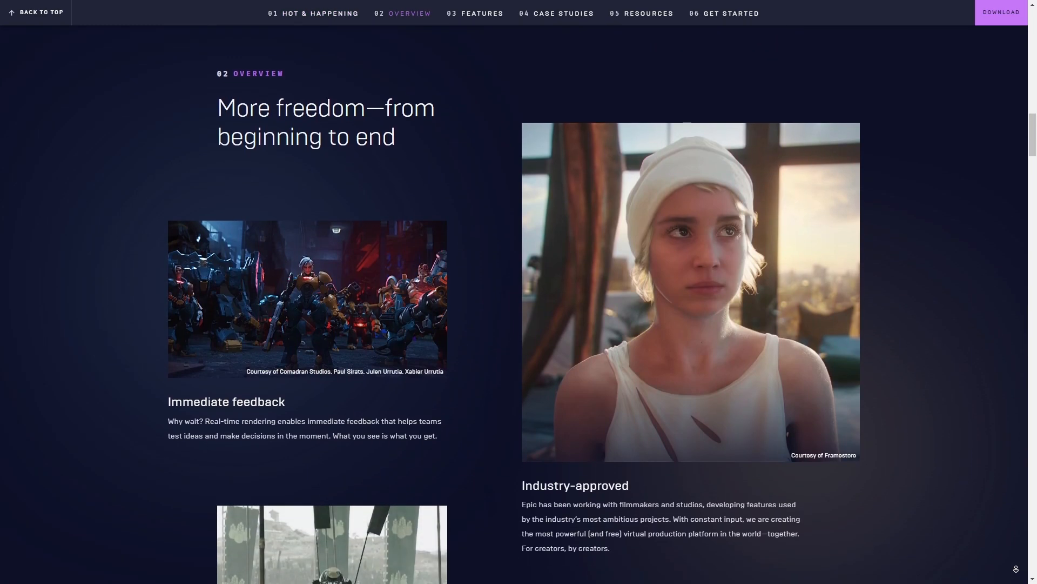
scroll(down, 3)
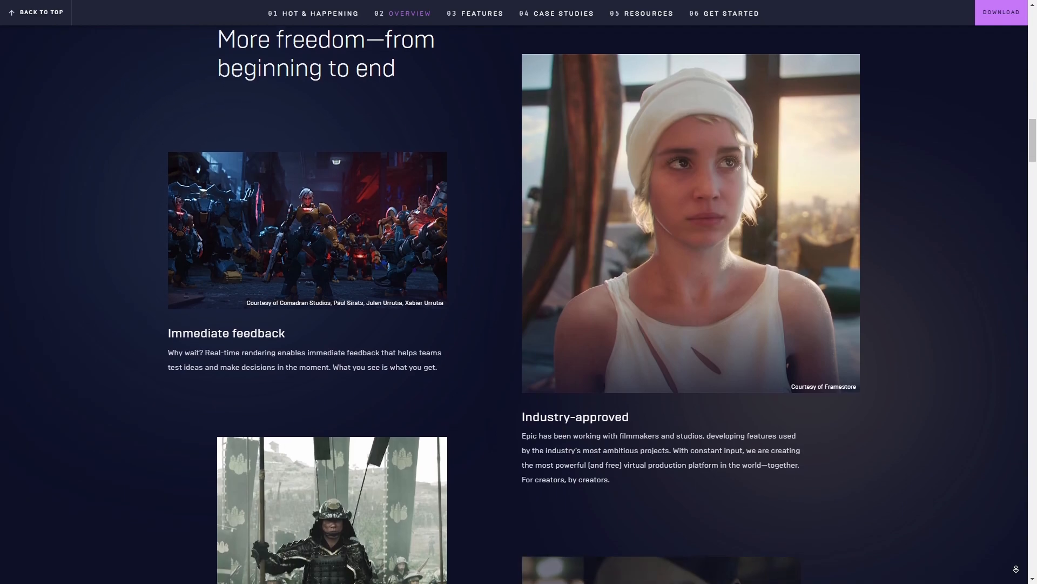
Step: Continue scrolling to the 03 Key Features heading, From first idea to final frame
scroll(down, 3)
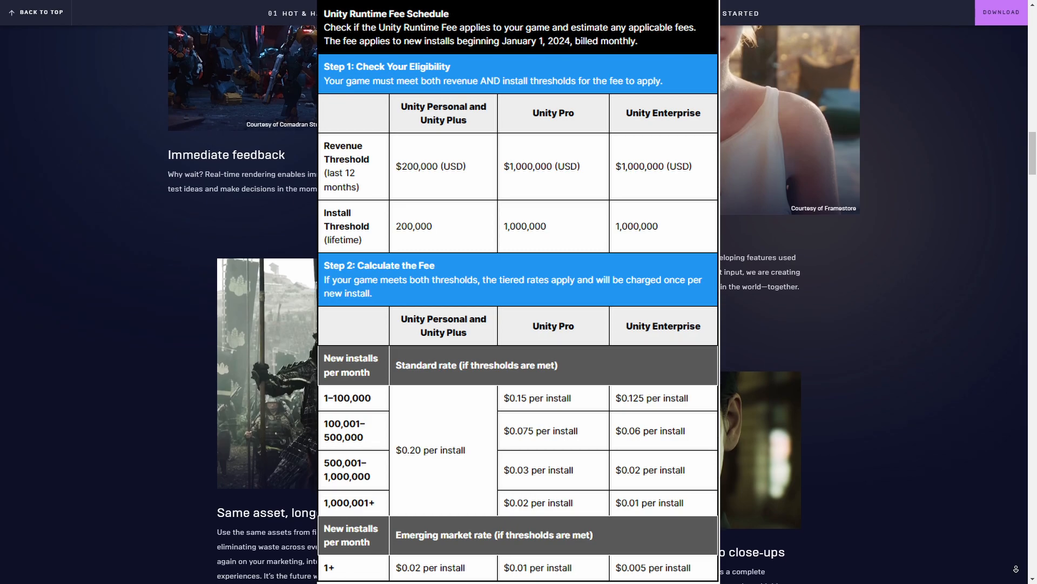
scroll(down, 3)
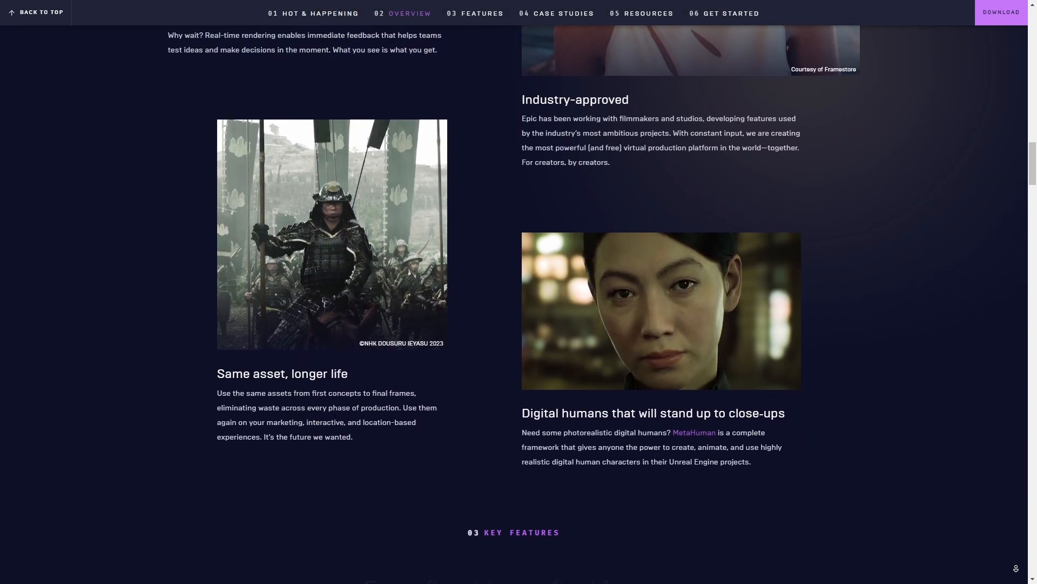
scroll(down, 3)
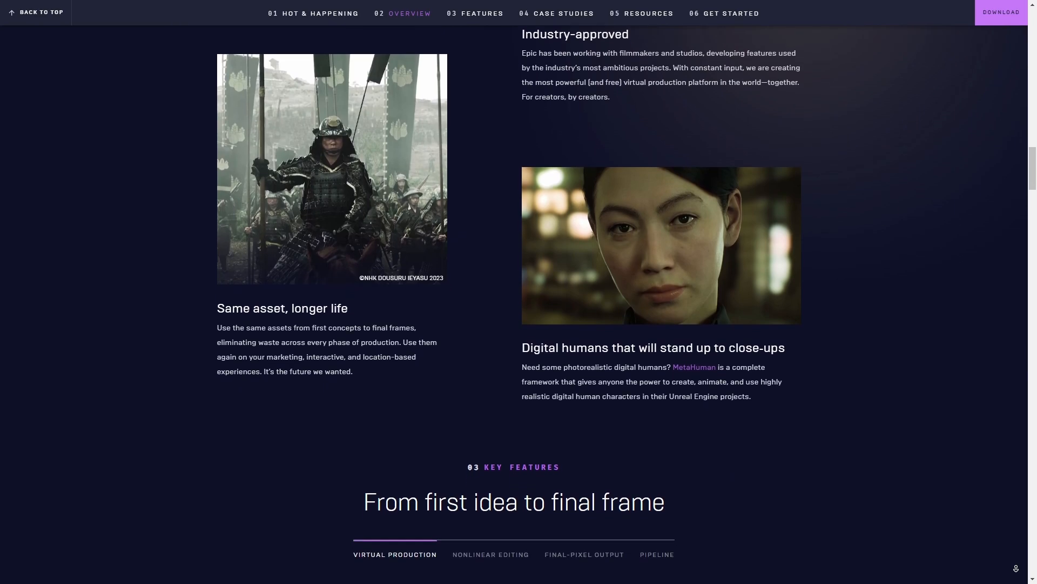
scroll(down, 3)
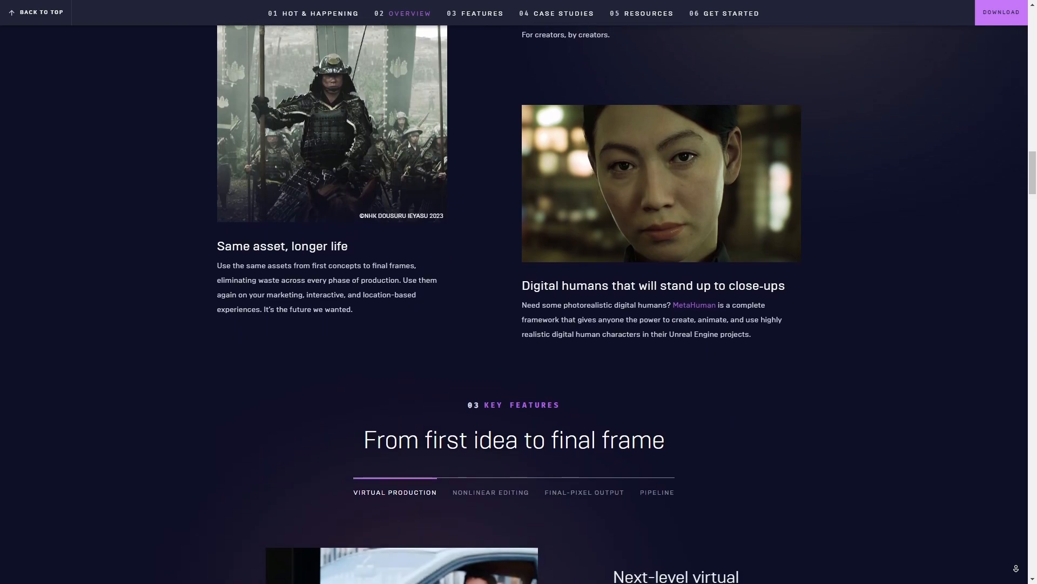
scroll(down, 3)
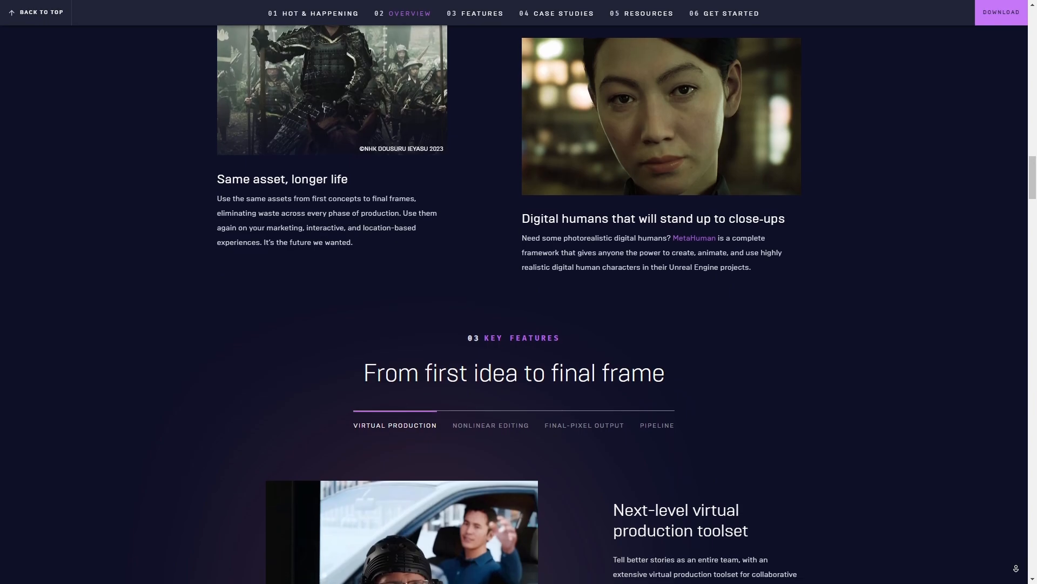
scroll(down, 3)
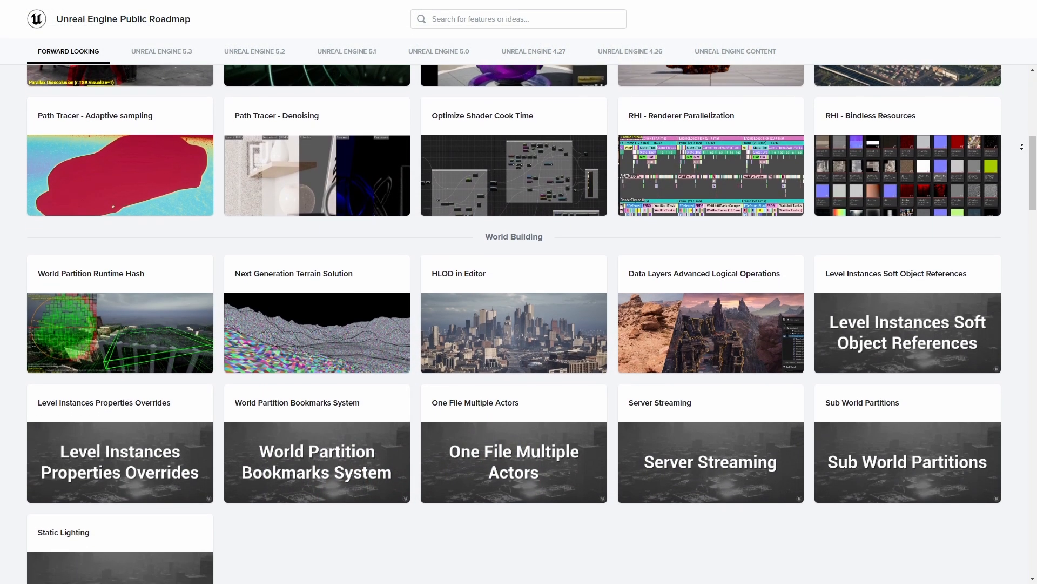
Step: Scroll the roadmap past the World Building cards into Procedural Content Generation
scroll(down, 3)
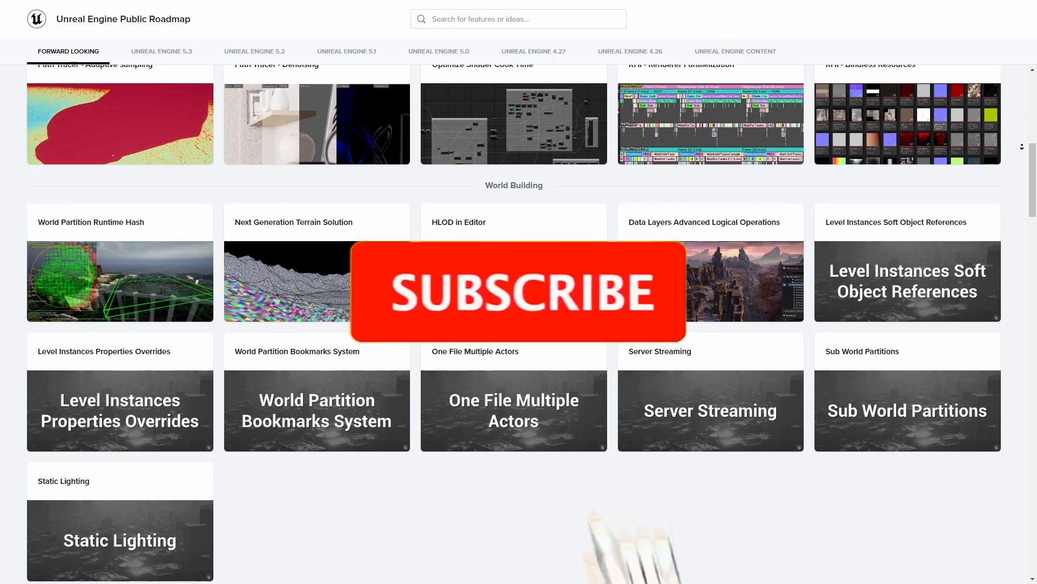
scroll(down, 3)
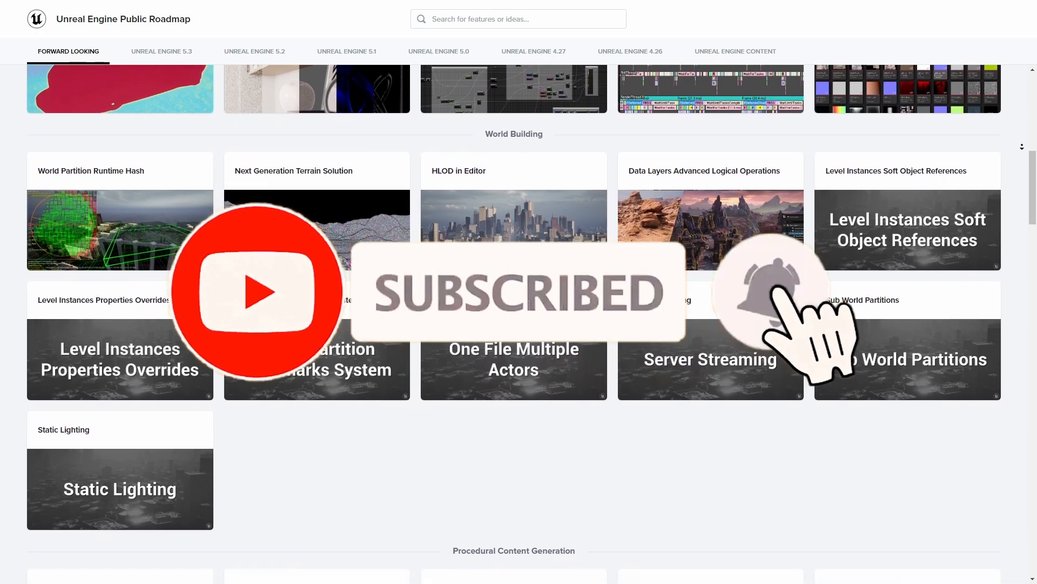
scroll(down, 3)
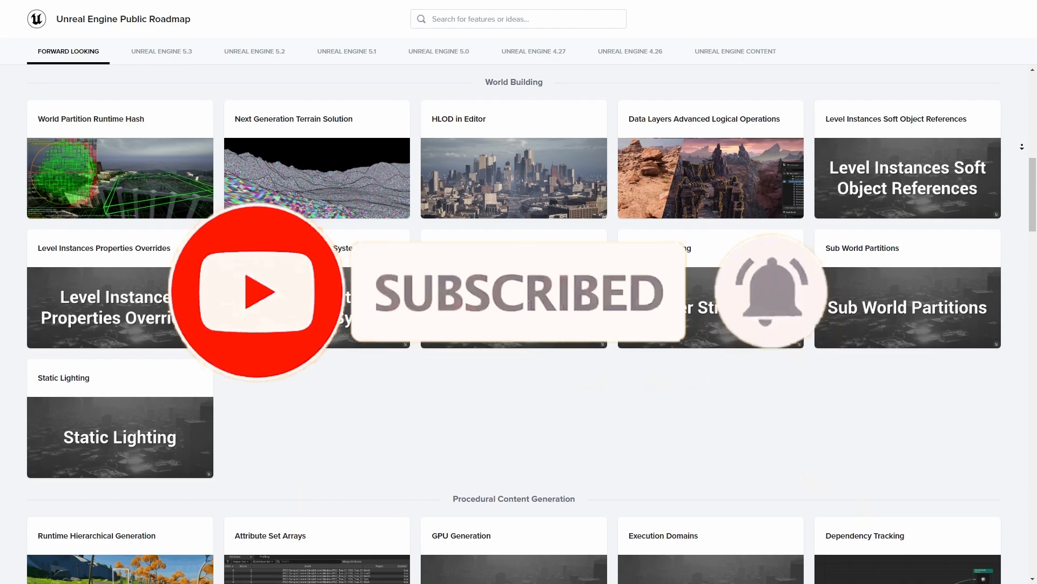
scroll(down, 3)
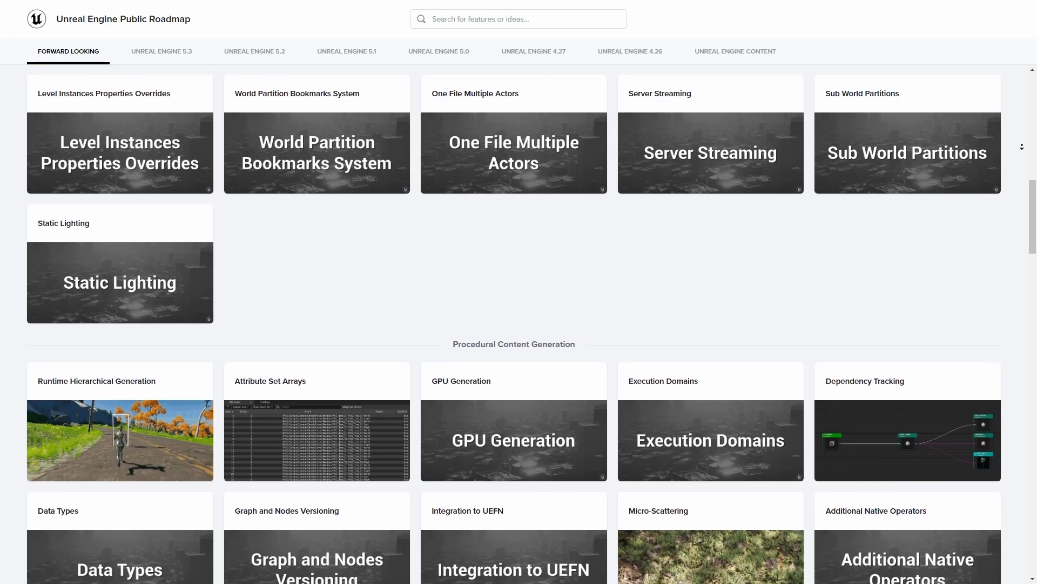
scroll(down, 3)
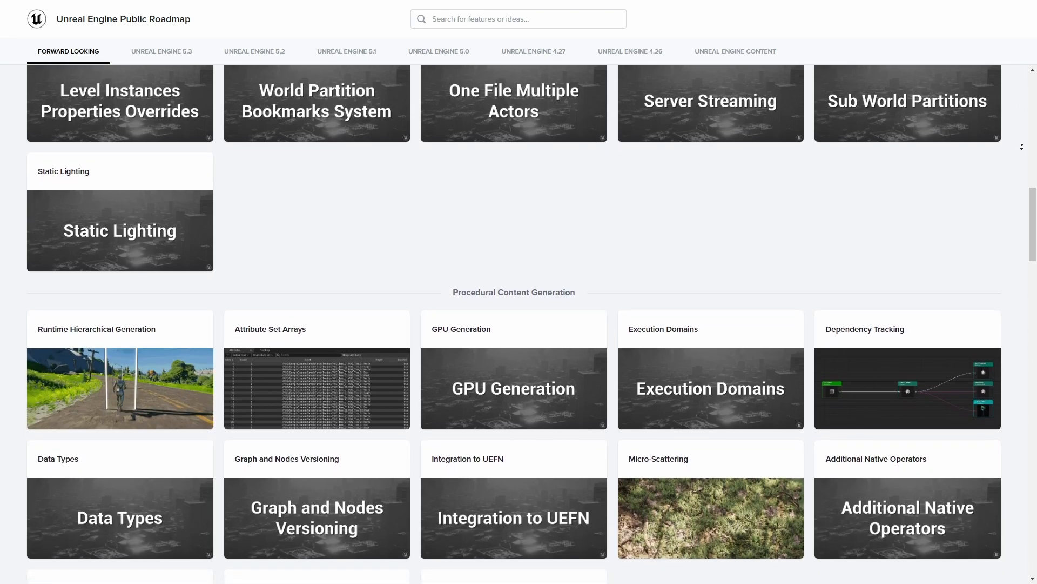
Step: Continue past Procedural Content Generation until the Developer Iteration cards appear
scroll(down, 3)
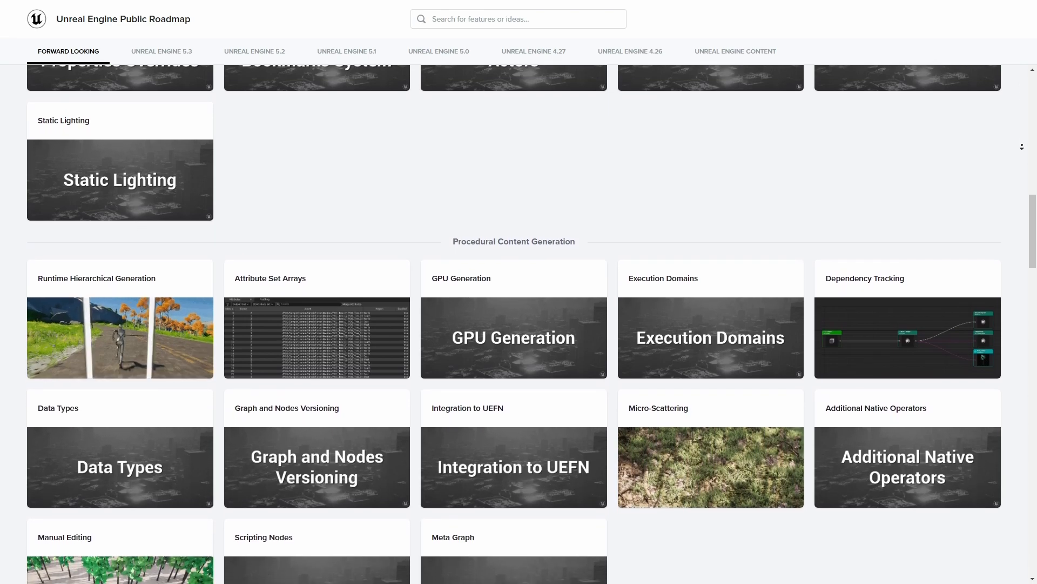
scroll(down, 3)
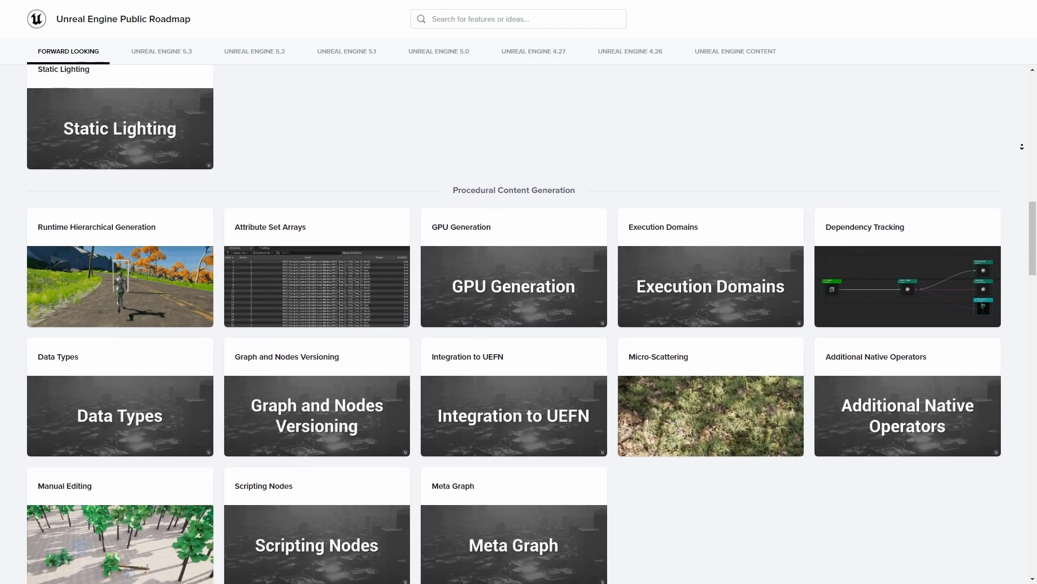
scroll(down, 3)
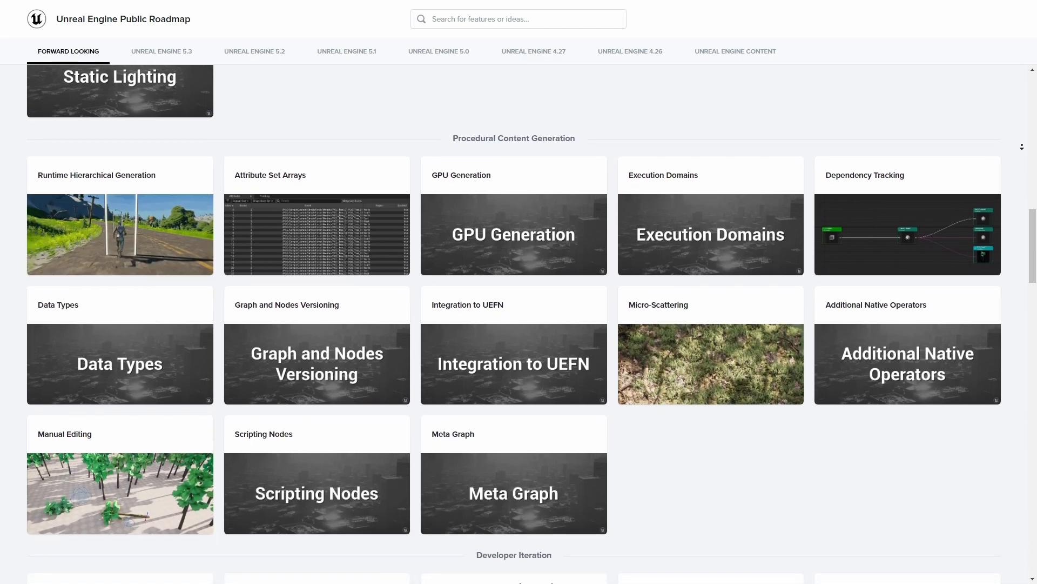
scroll(down, 3)
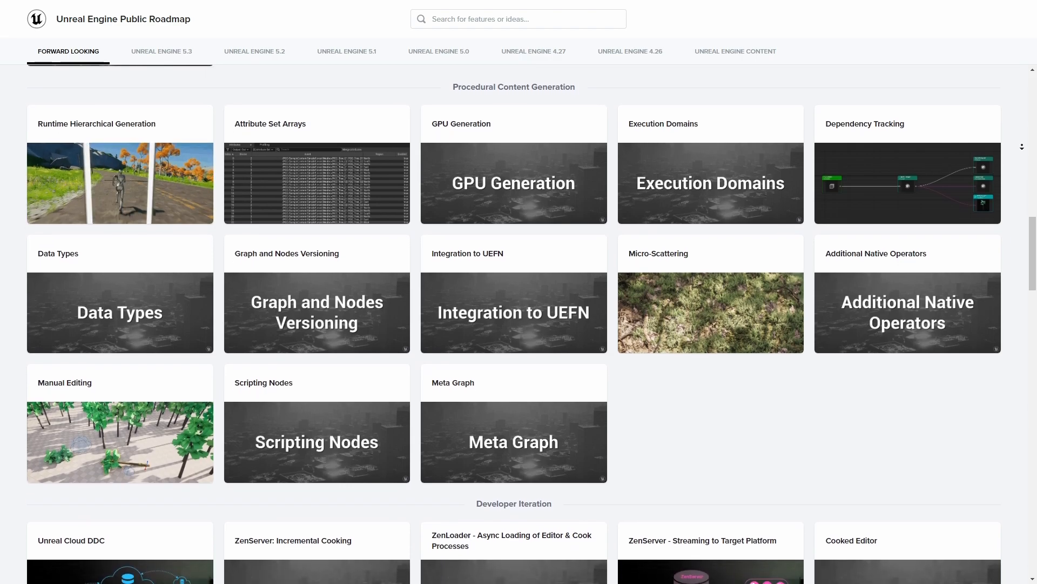
scroll(down, 3)
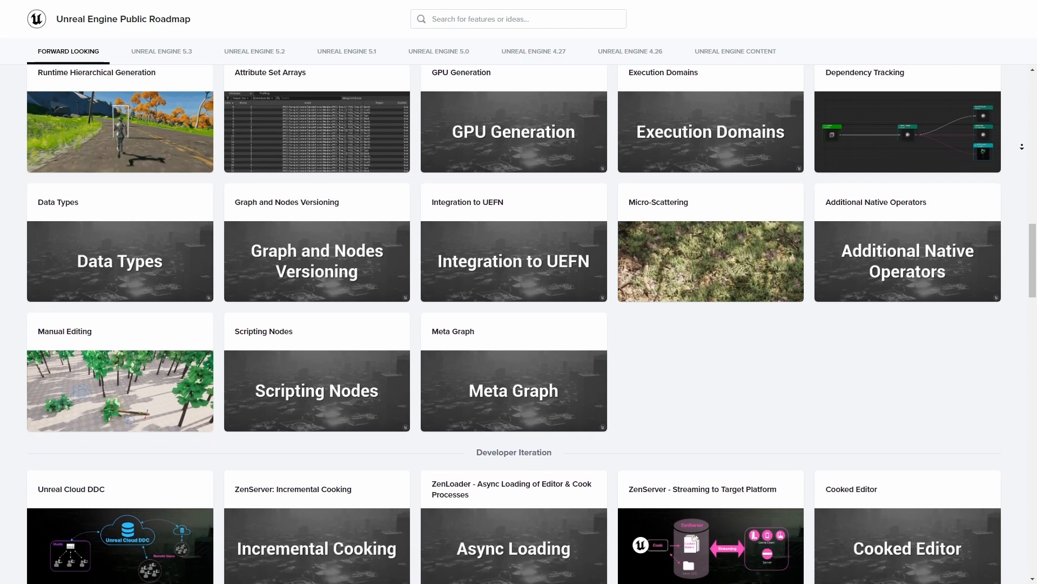
scroll(down, 3)
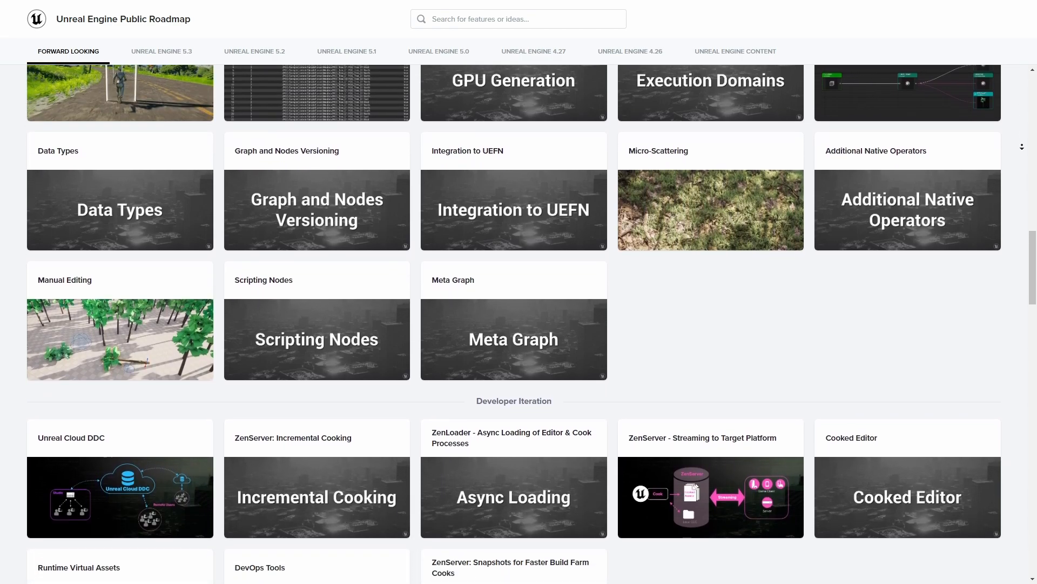